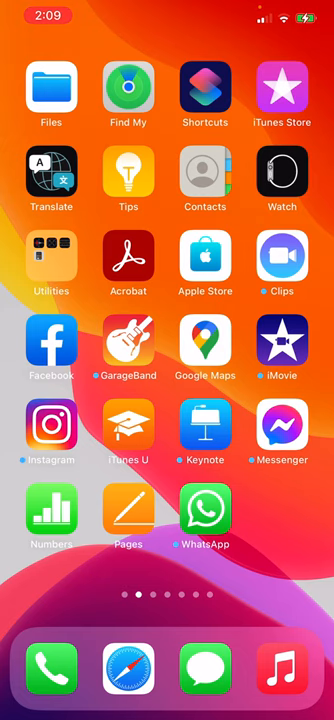
Swipe from the second home screen page to the third, where The Room Pocket is.
{"action": "scroll", "scroll_direction": "left", "scroll_amount": 3}
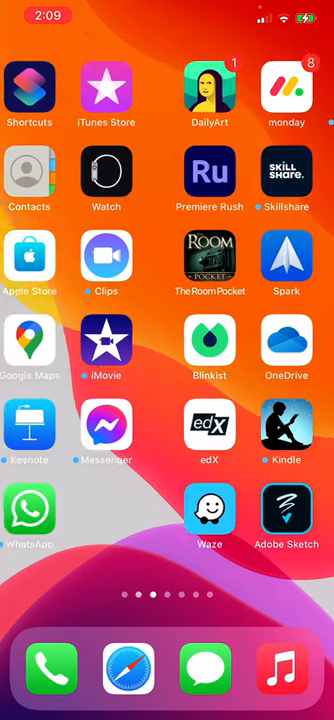
{"action": "scroll", "scroll_direction": "left", "scroll_amount": 3}
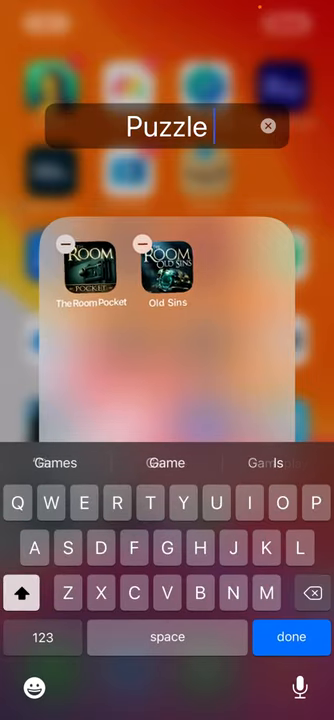
Finish typing 'Puzzle' as the name of the Room Pocket and Old Sins folder.
{"action": "type", "text": "s"}
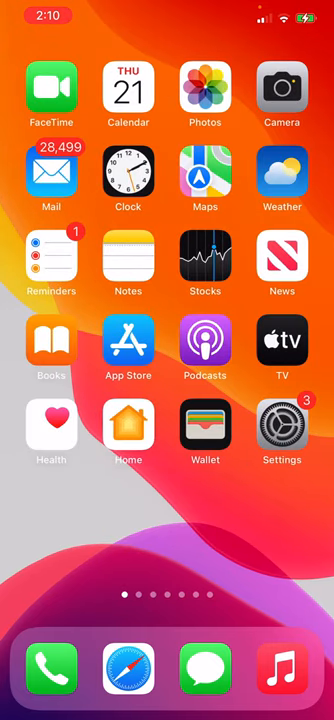
Swipe back to the first page with FaceTime, Calendar and Photos.
{"action": "scroll", "scroll_direction": "left", "scroll_amount": 3}
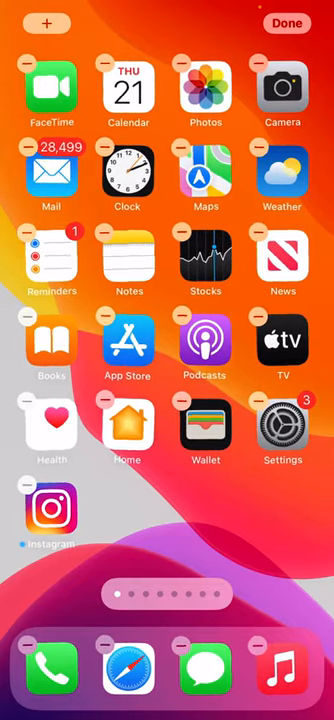
Tap Done to end icon rearranging, leaving Instagram below Health.
{"action": "left_click", "coordinate": [289, 22]}
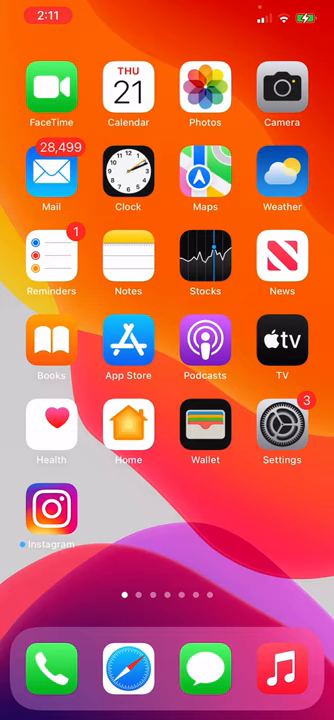